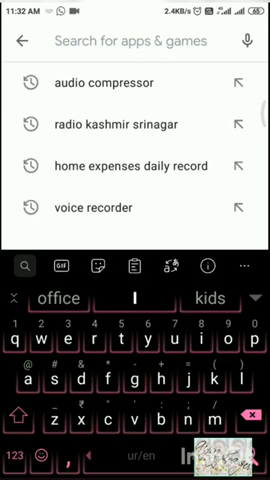
Search the Play Store for 'media converter' and reach the installed Media Converter listing
type("medi")
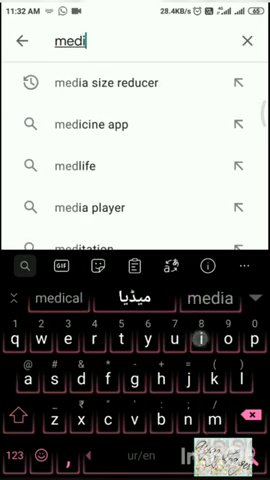
type("media co")
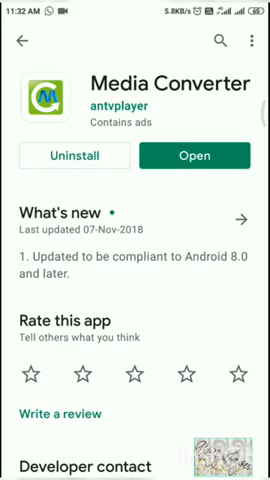
Launch Media Converter and scroll through its list of phone media folders
left_click(206, 156)
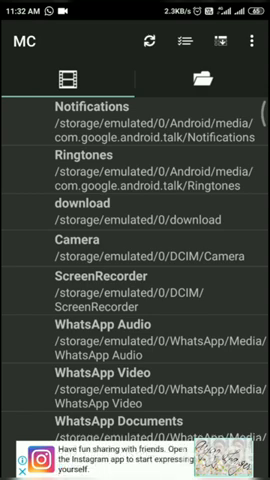
scroll("down", 3)
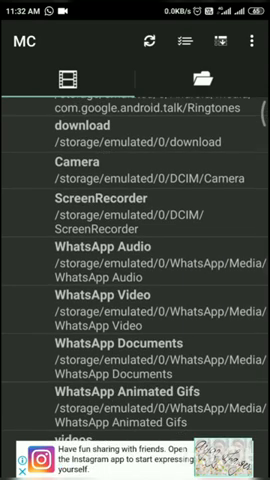
scroll("down", 3)
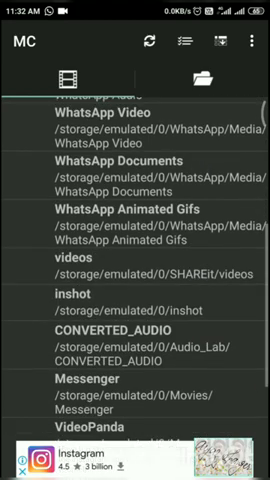
scroll("down", 3)
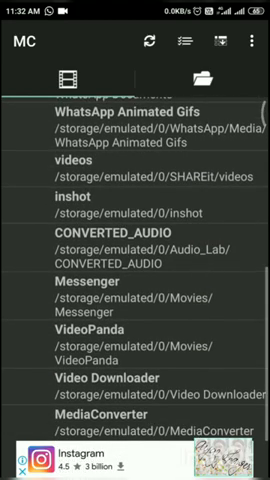
scroll("down", 3)
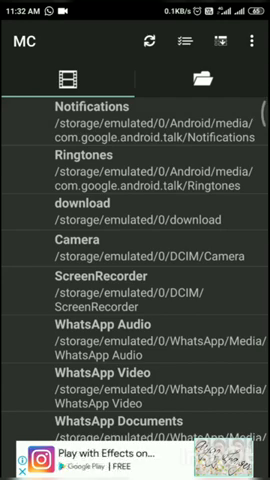
scroll("down", 3)
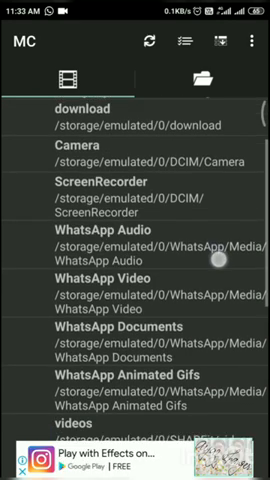
scroll("down", 3)
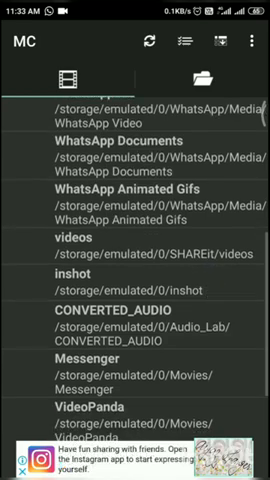
scroll("down", 3)
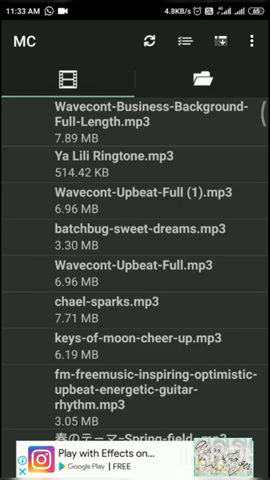
Scroll through the folder's MP3 files to find the lesson recording
scroll("down", 3)
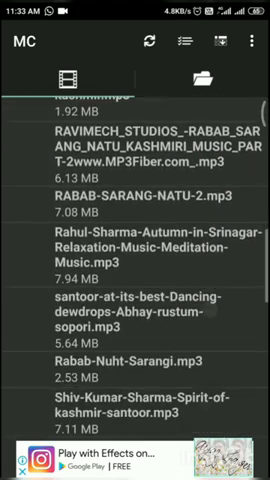
scroll("down", 3)
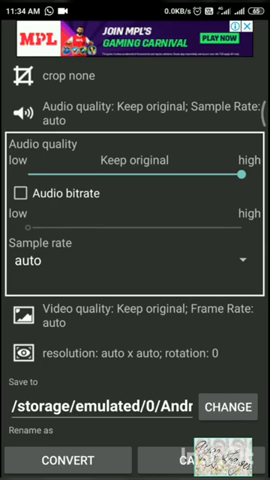
Open the chosen audio file's conversion settings, keeping original quality and auto sample rate
left_click(24, 194)
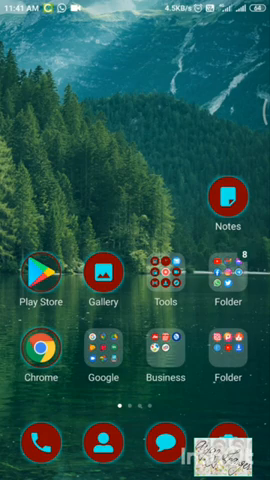
Swipe across the home screen to find the File Manager app
scroll("left", 3)
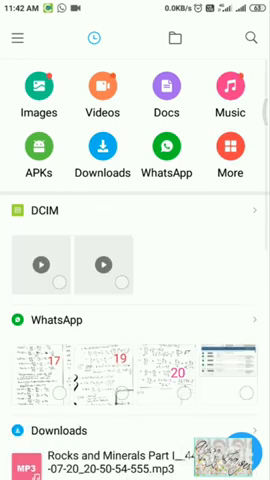
Scroll File Manager's Recent list to the First AID Part I MP3 under MediaConverter
scroll("down", 3)
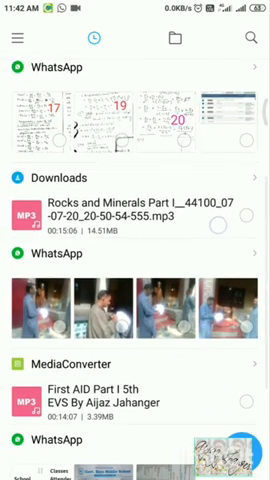
scroll("down", 3)
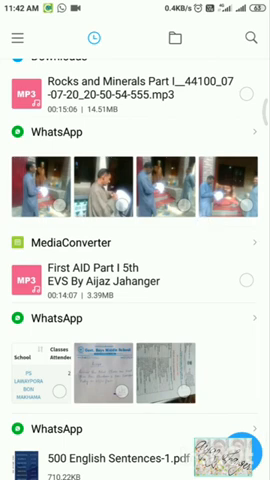
scroll("down", 3)
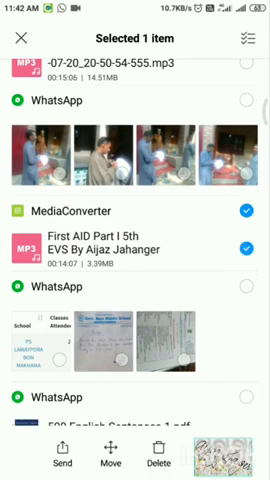
Share the selected First AID audio file using Save to Drive
left_click(18, 37)
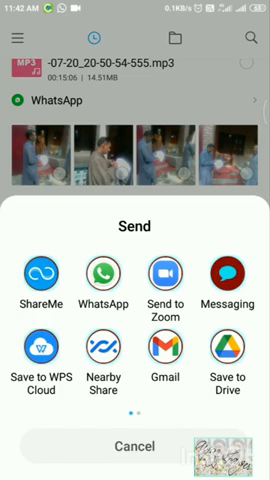
left_click(229, 355)
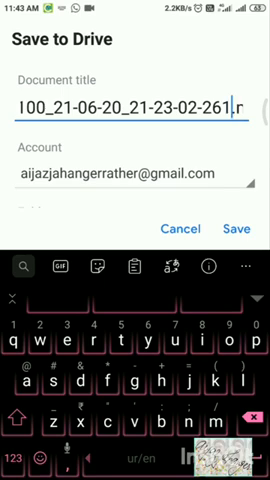
Retitle the Drive upload from 'Part I 5th EVS By Aijaz' to 'First AID Audio Comp….mp3'
type("Part I 5th EVS By Aijaz .mp3")
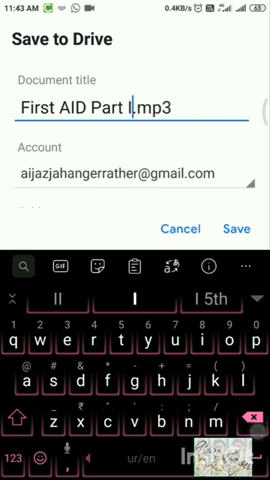
key("BackSpace")
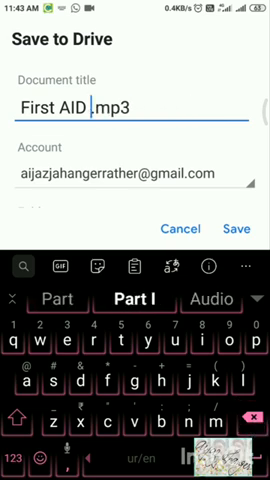
type("Audio")
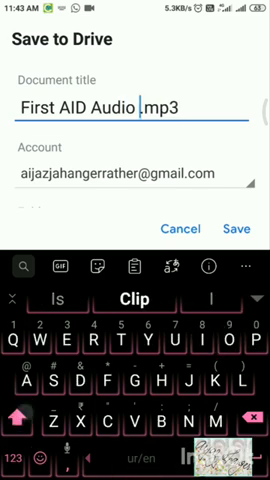
type("Comp")
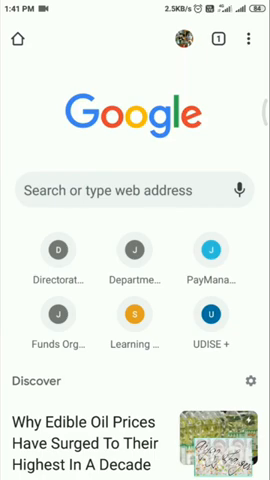
Fill the DSEK form with BMS WATAL PORA, 5th Standard, General (1-10) and EVS
left_click(120, 189)
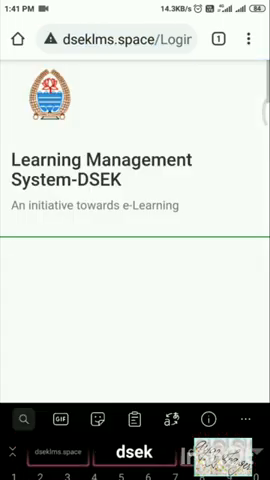
scroll("down", 3)
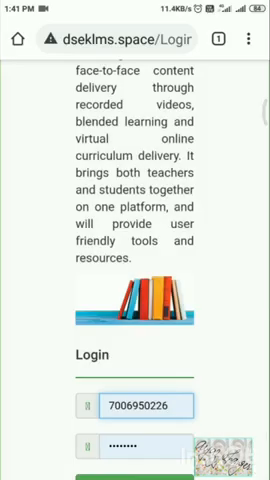
scroll("down", 3)
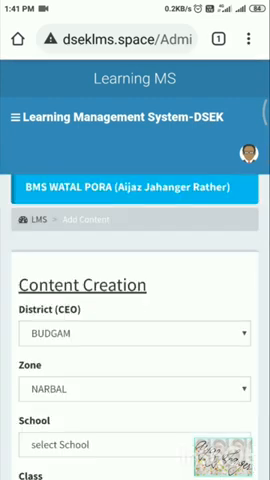
scroll("down", 3)
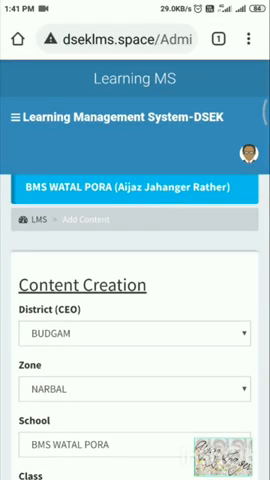
scroll("down", 3)
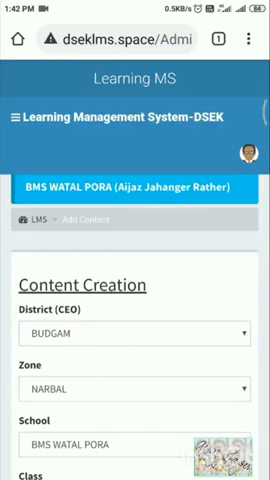
scroll("down", 3)
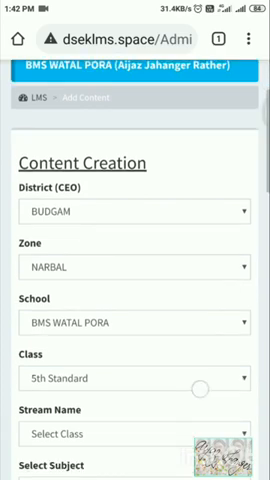
scroll("down", 3)
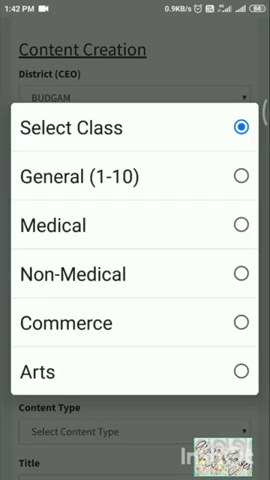
left_click(135, 128)
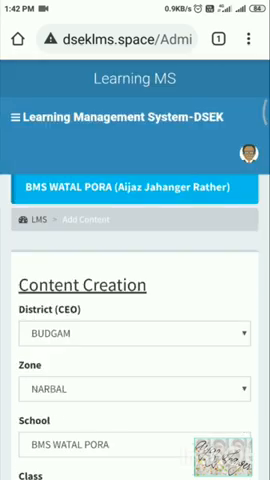
scroll("down", 3)
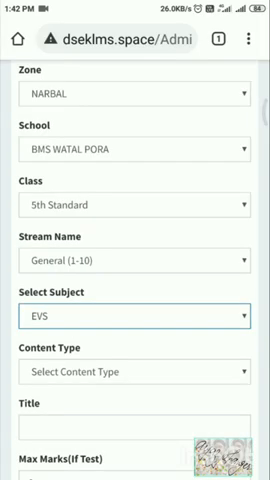
scroll("down", 3)
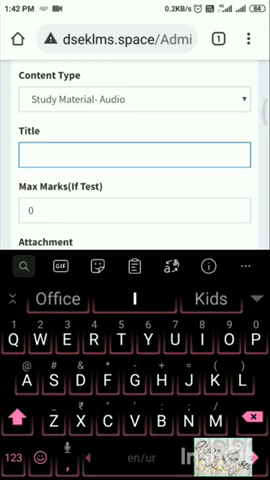
Set the Study Material- Audio content's title to 'First AID Part I'
type("First AID Part I")
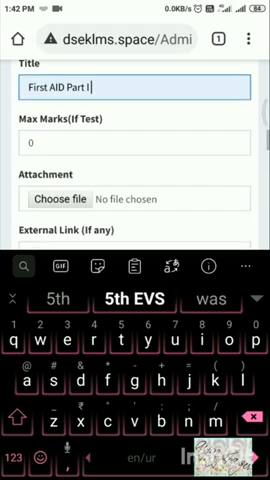
scroll("down", 3)
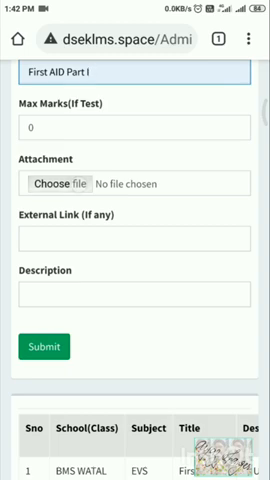
Attach First AID Audio Compressed.mp3 to the DSEK content form, then go to the home screen
left_click(63, 183)
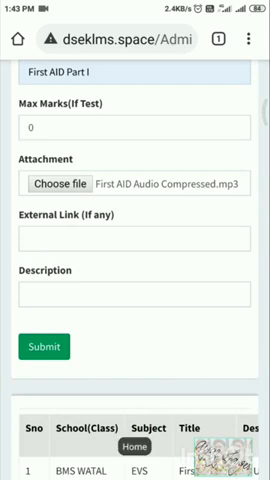
key("home")
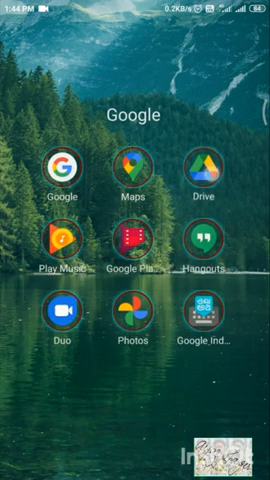
Open Google Drive and copy the share link of First AID Audio Compressed
left_click(198, 168)
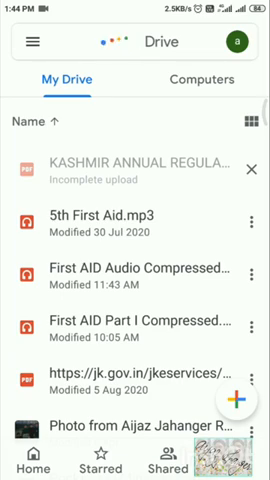
left_click(135, 44)
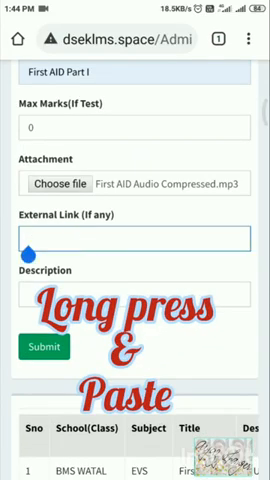
Paste the Drive link, enter description 'This is audio of First Aid. Just listen to it', and submit
type(":430Sa7CpvgKQYwEAYFjElj-Q/view?usp=drivesdk")
left_click(134, 294)
type("This is")
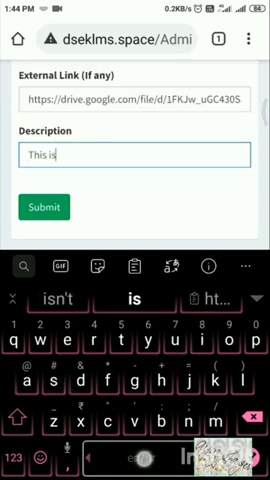
type("audio of")
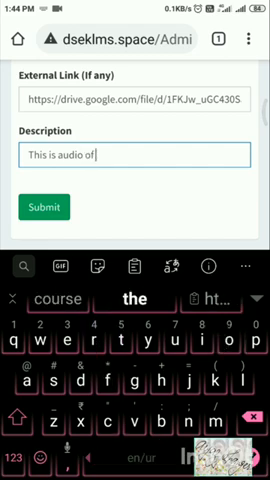
type("First")
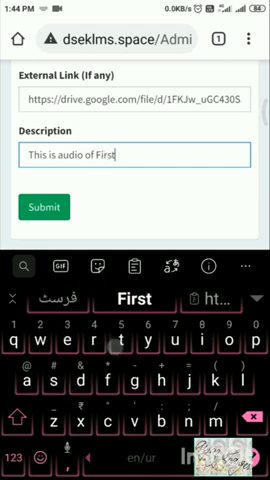
type("Aid. Just")
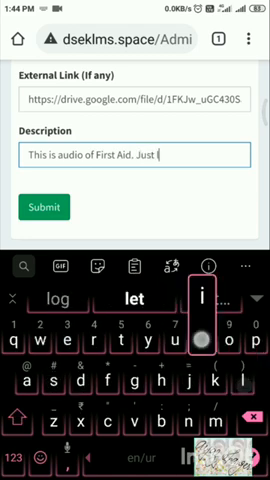
type("listen to it")
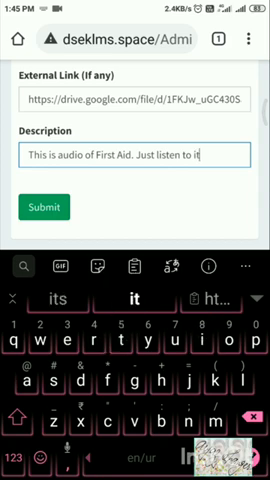
left_click(42, 207)
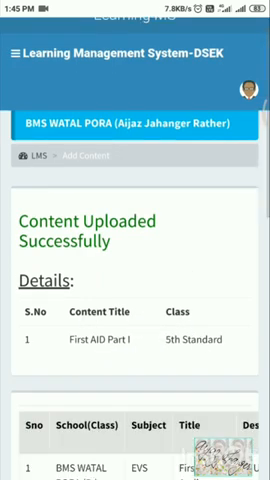
Scroll through the Content Uploaded Successfully confirmation for First AID Part I
scroll("down", 3)
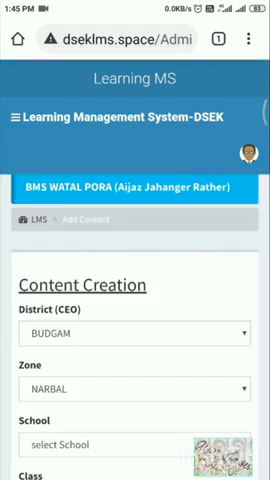
Scroll down and swipe the content table sideways to view the First AID Part I row
scroll("down", 3)
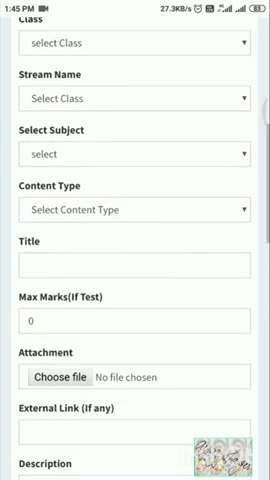
scroll("down", 3)
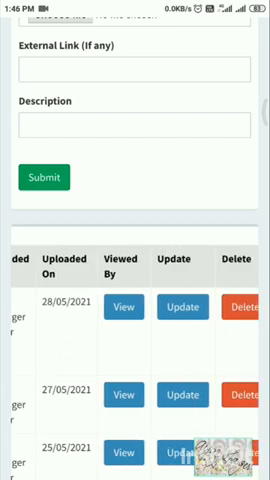
scroll("left", 3)
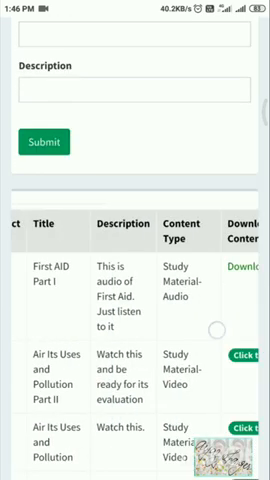
scroll("left", 3)
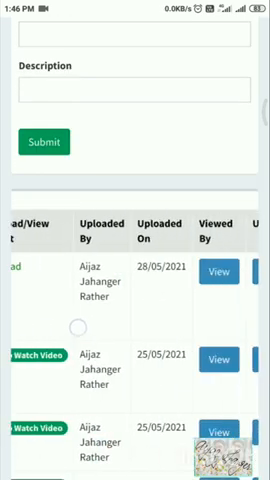